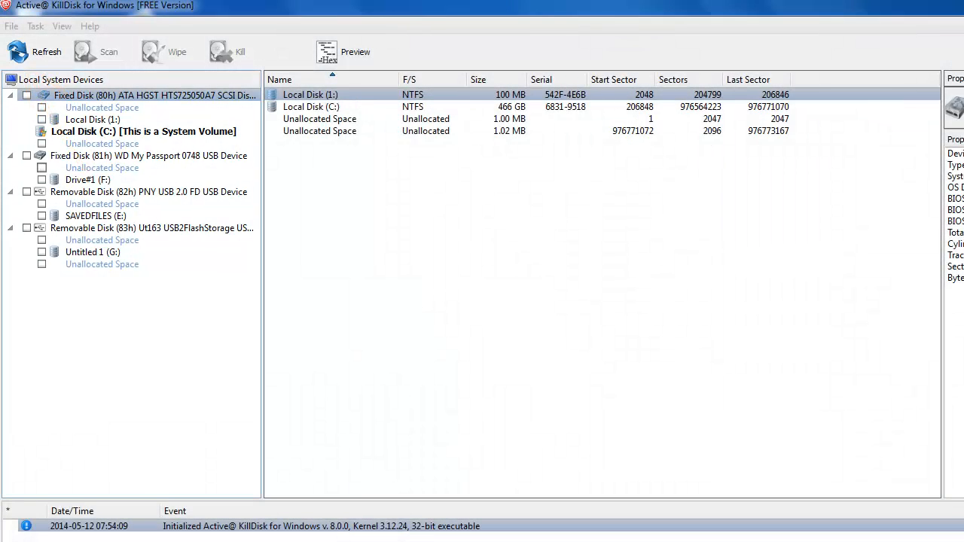
Tick the PNY USB 2.0 FD flash drive in the disk list for erasing
left_click(150, 155)
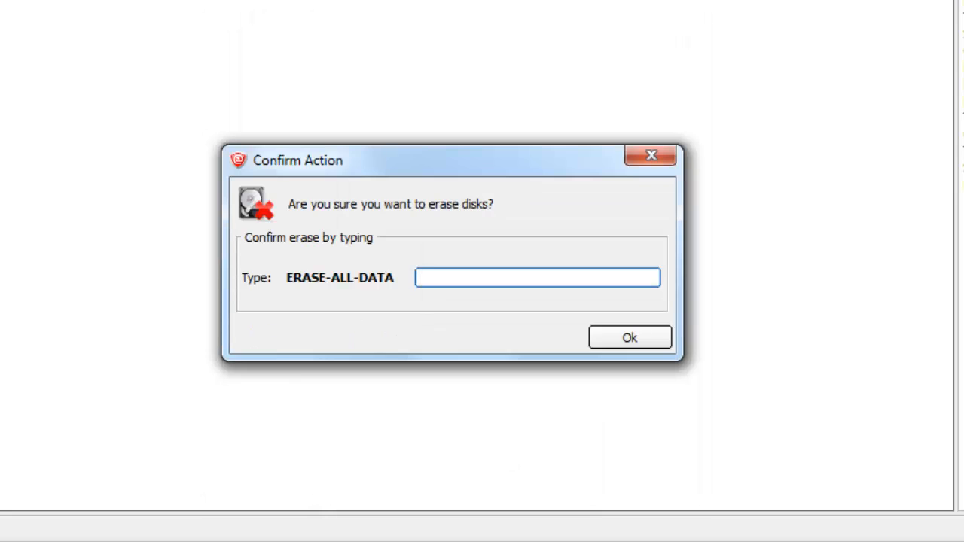
Enter ERASE-ALL-DATA as the confirmation phrase and approve erasing the PNY drive
left_click(537, 278)
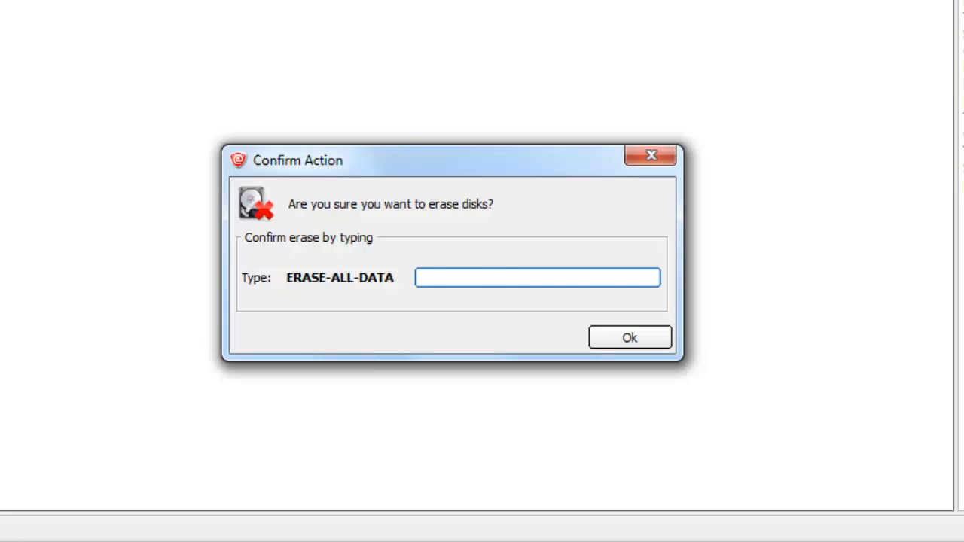
type("ERASE-ALL-DATA")
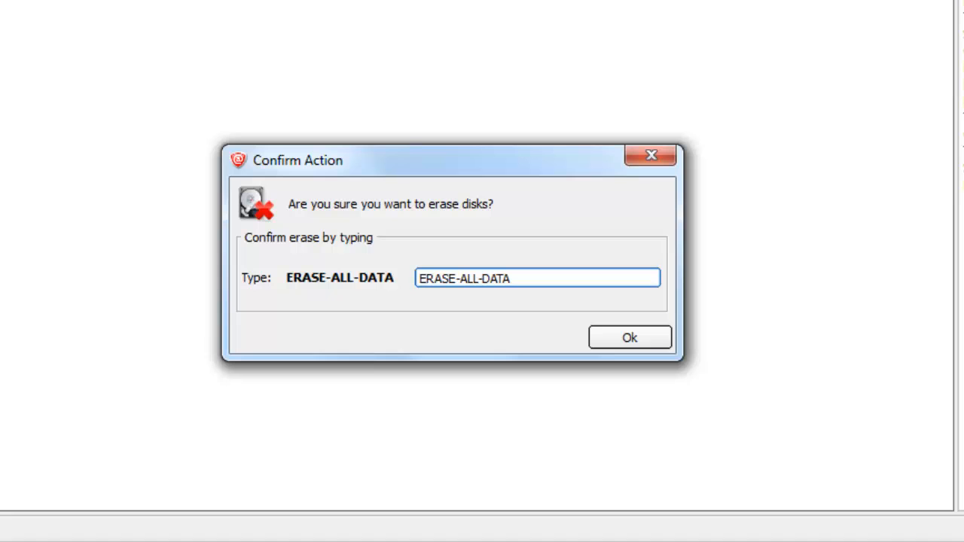
left_click(629, 336)
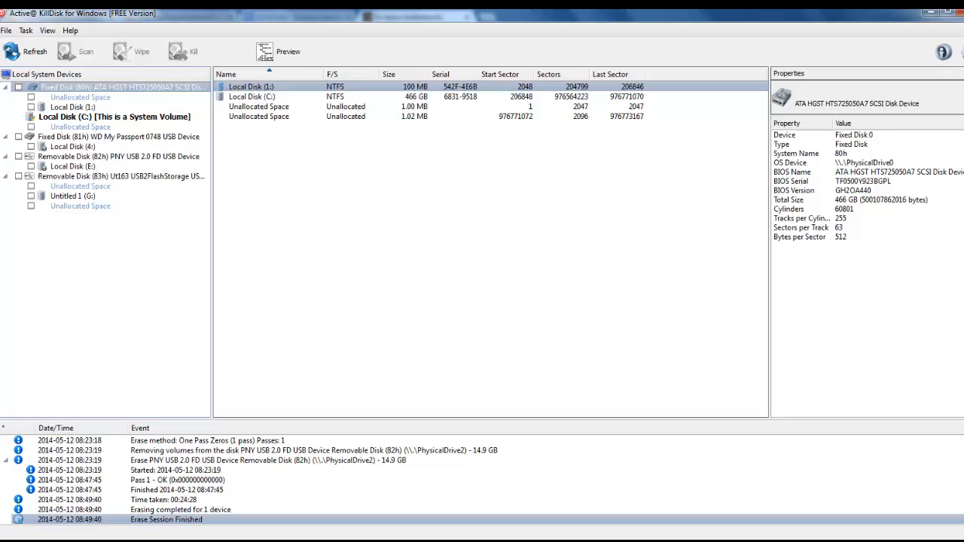
Tick Removable Disk (83h) Ut163 USB2FlashStorage and open its Wipe settings
left_click(124, 175)
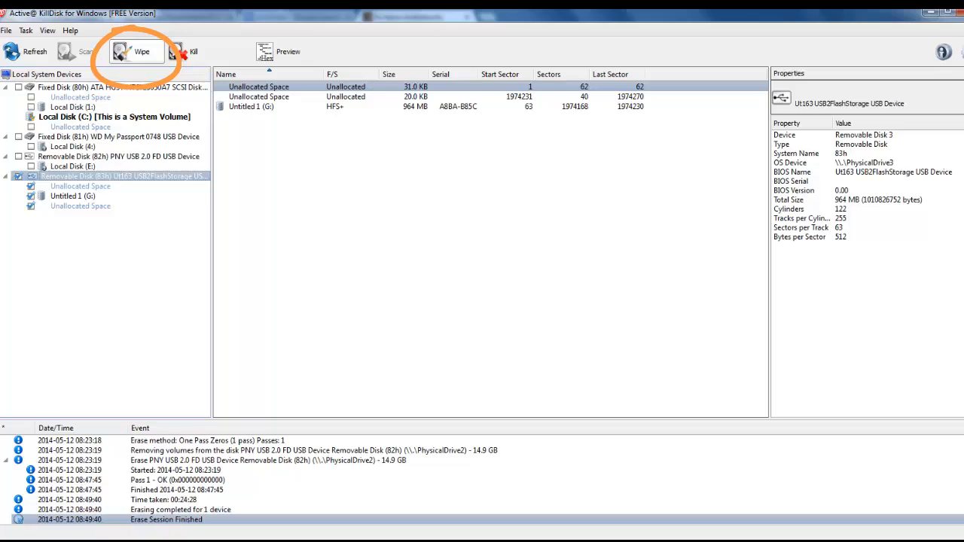
left_click(135, 51)
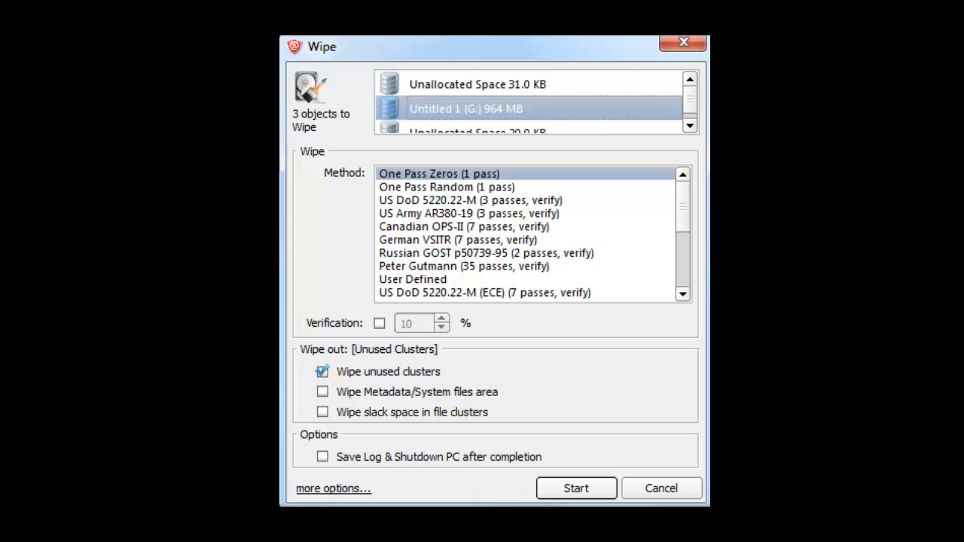
Start a One Pass Zeros unused-cluster wipe of the Ut163 drive and confirm it
left_click(439, 173)
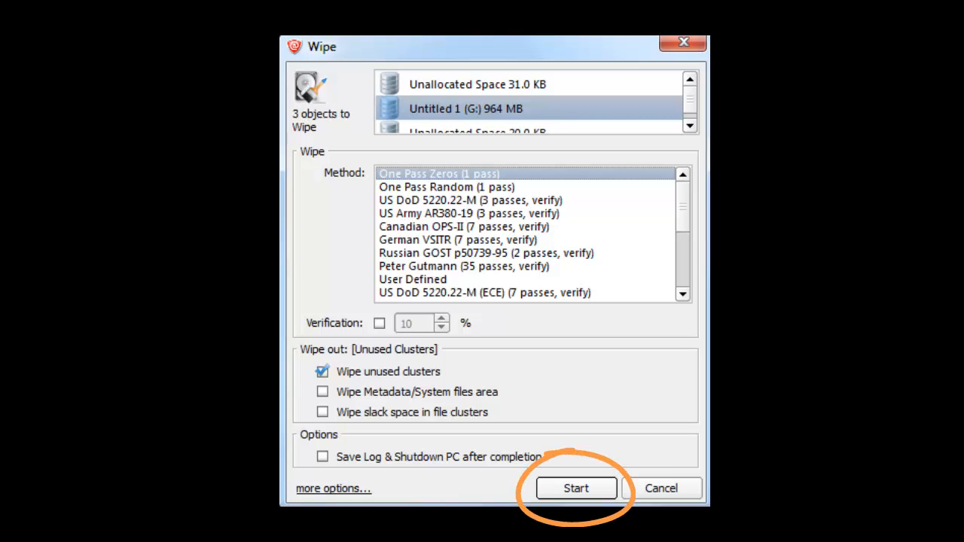
left_click(575, 488)
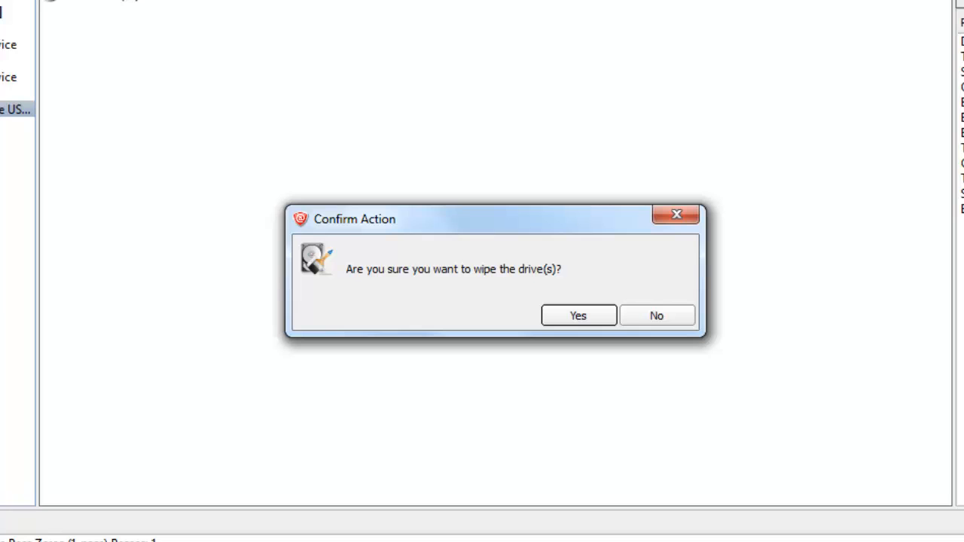
left_click(578, 316)
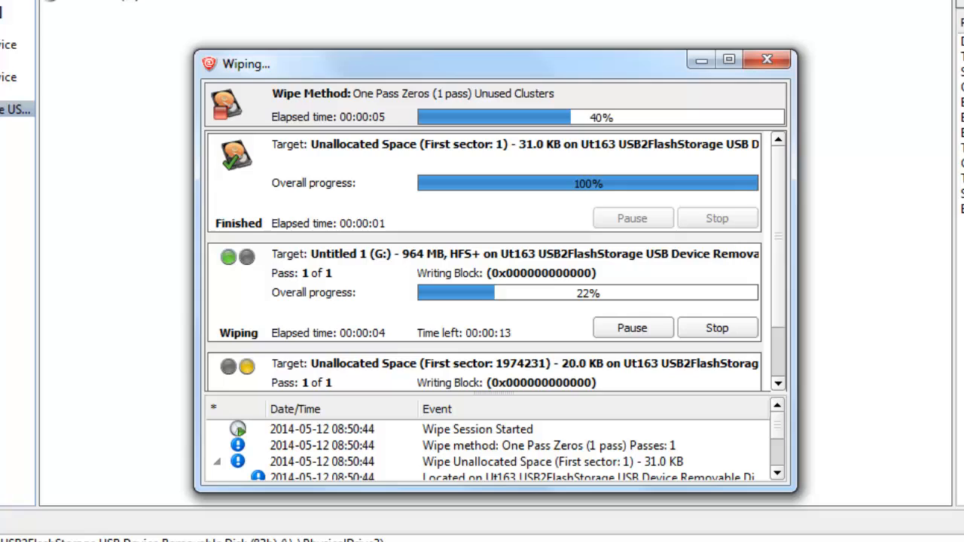